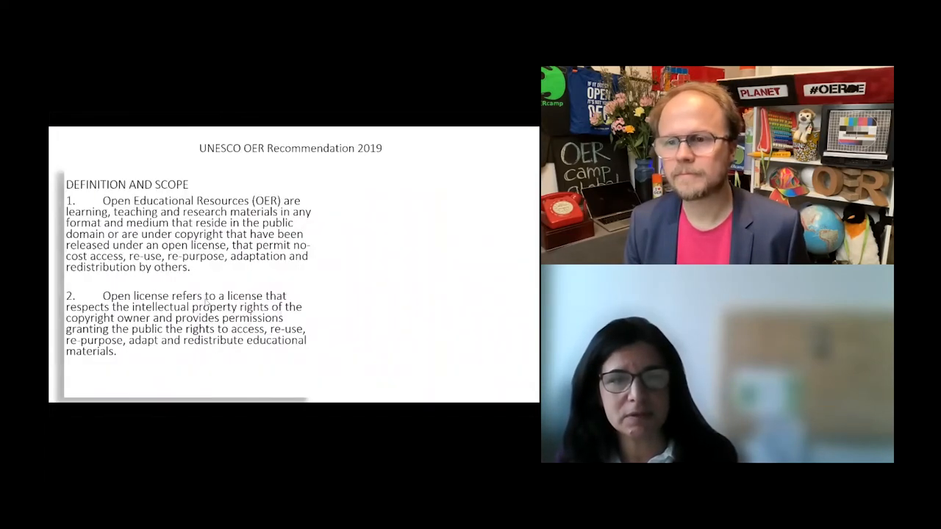
mouse_move(307, 288)
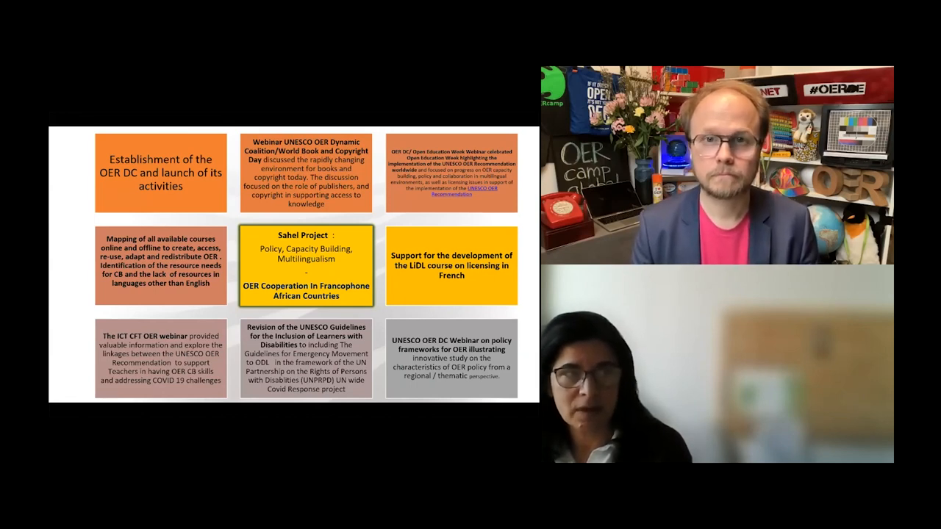
key("Right")
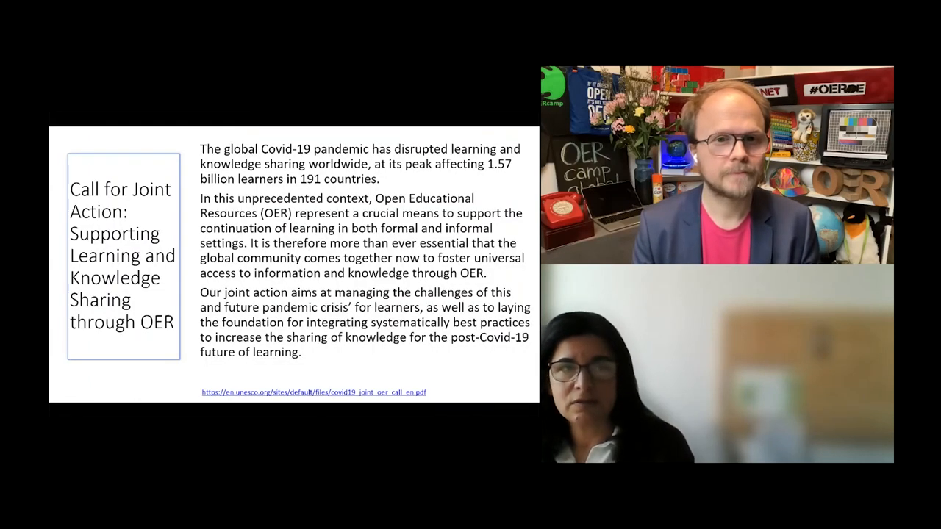